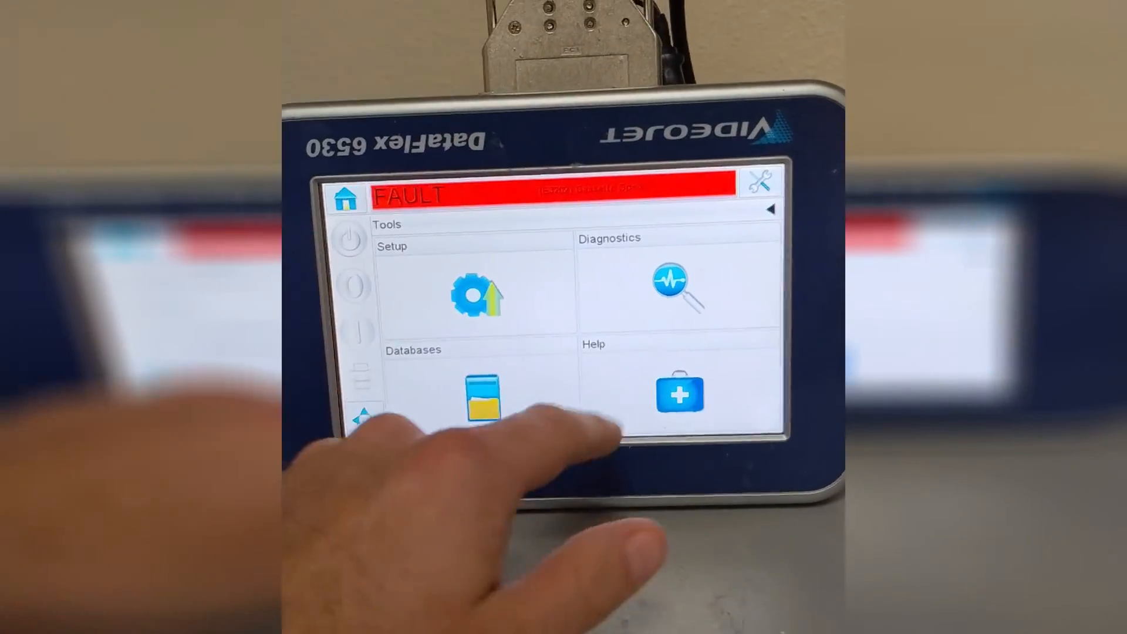
# - Navigate Diagnostics > Printhead > Printhead Health to show the printhead health graph
pyautogui.click(676, 287)
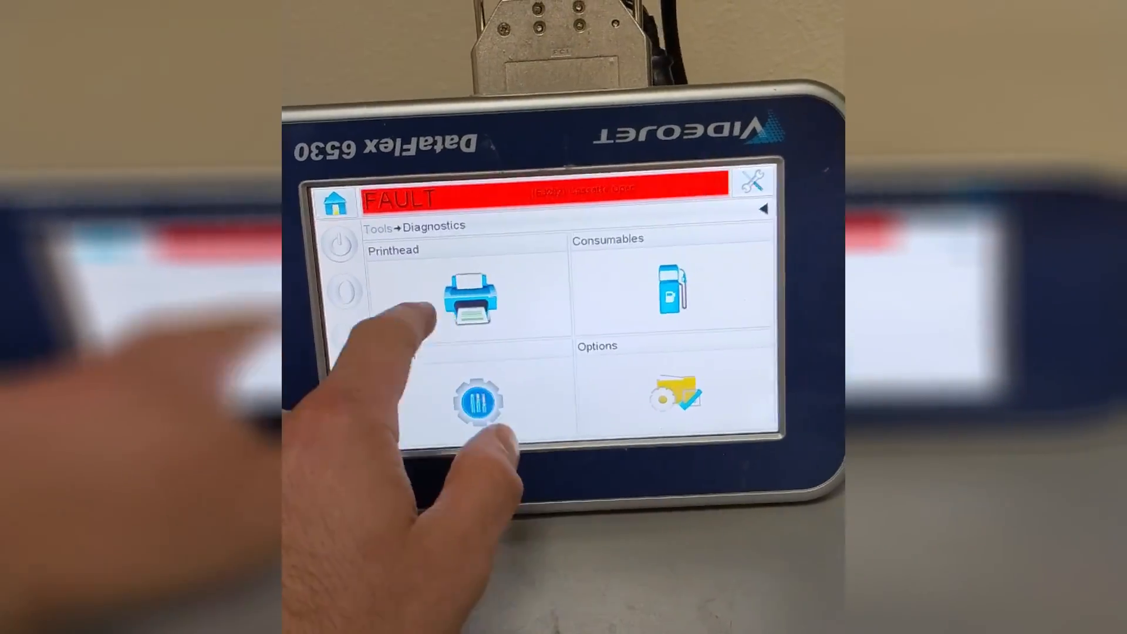
pyautogui.click(472, 291)
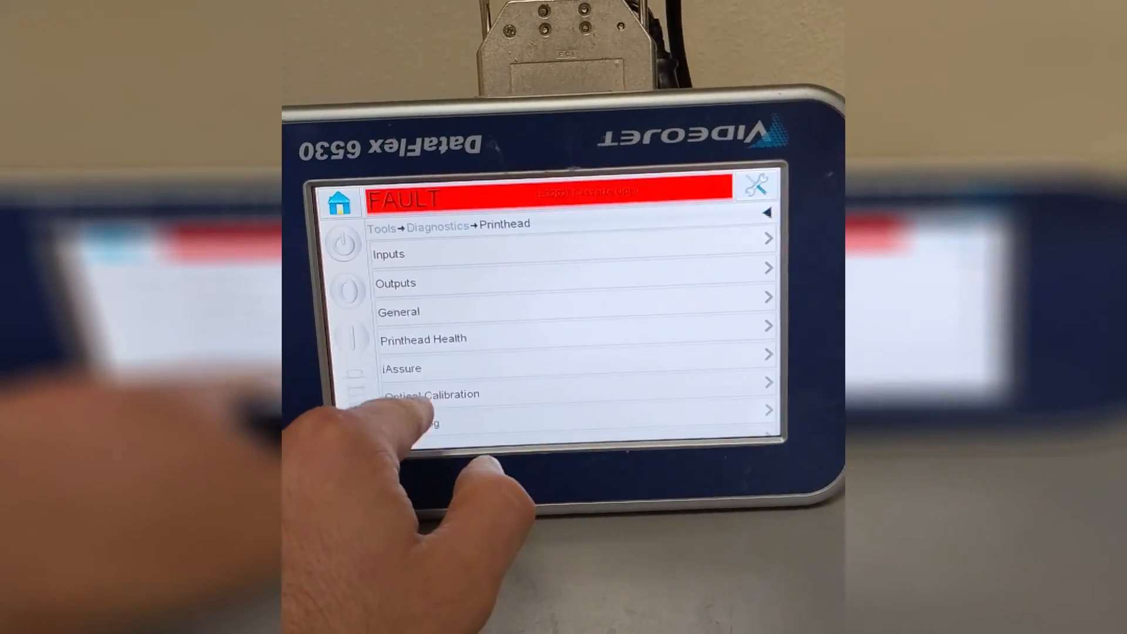
pyautogui.click(424, 339)
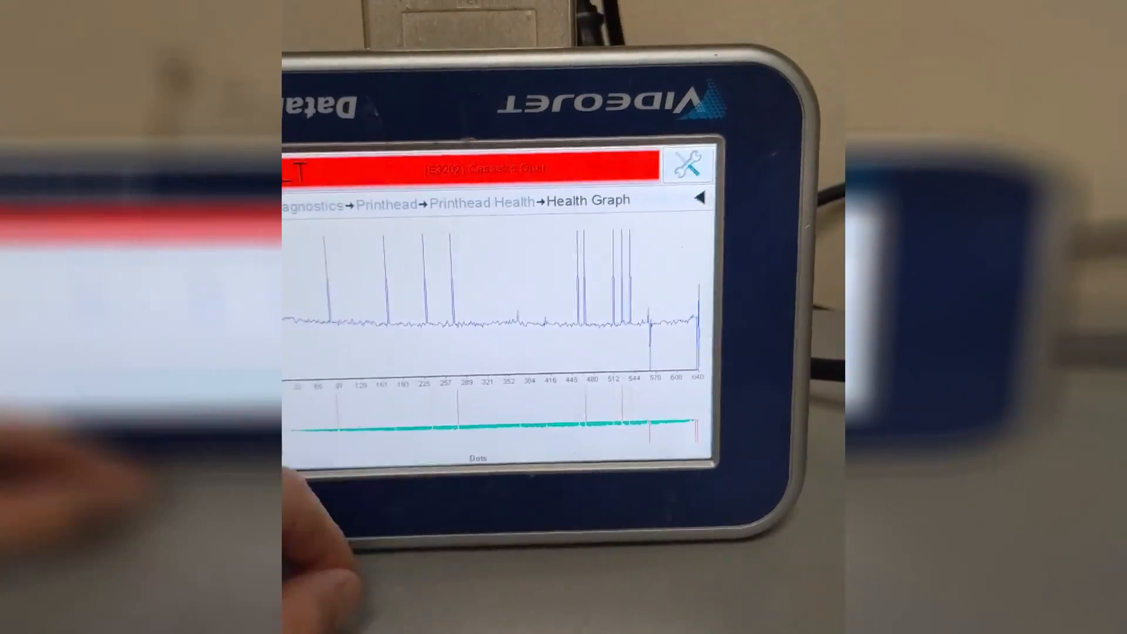
# - From Home, view Performance > Availability and the Last 30 days Fault Pareto led by the carriage position error
pyautogui.click(332, 159)
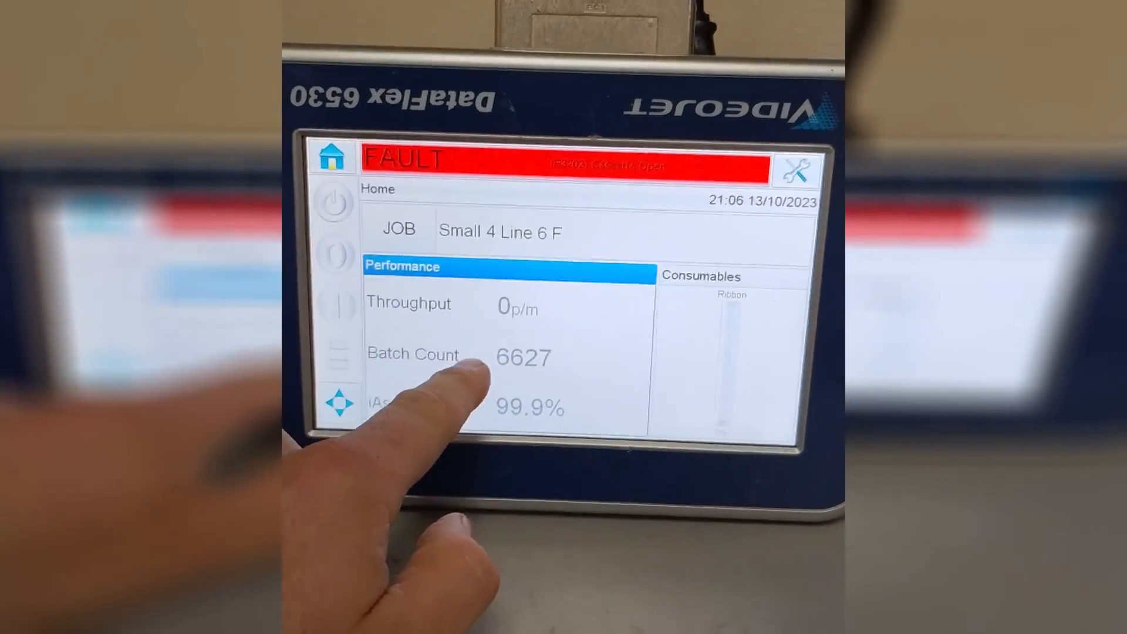
pyautogui.click(403, 266)
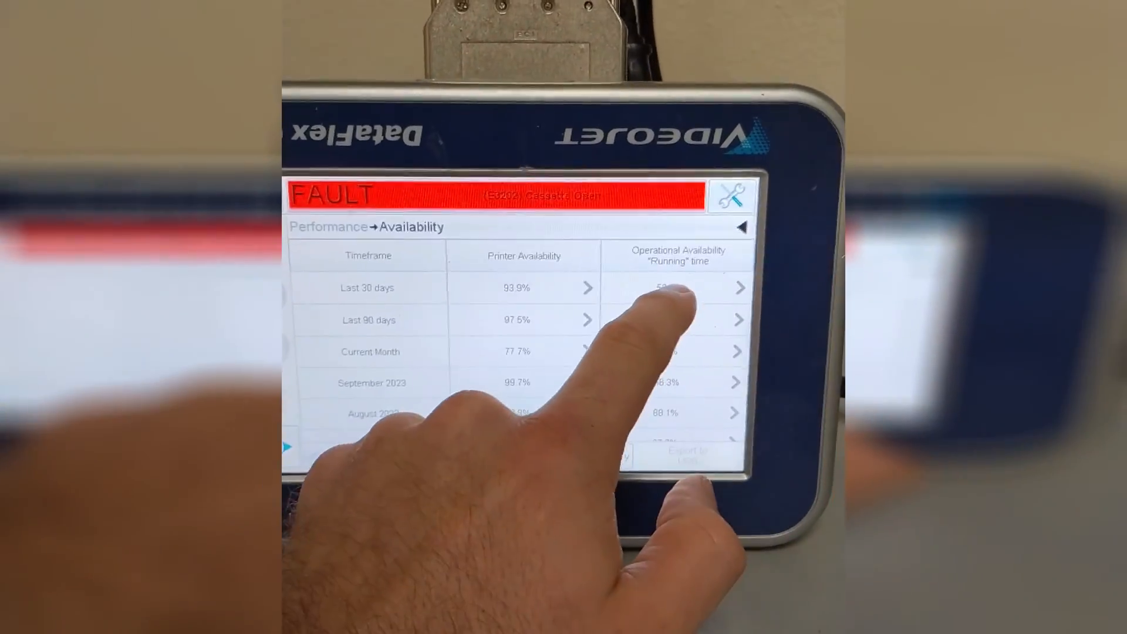
pyautogui.click(738, 288)
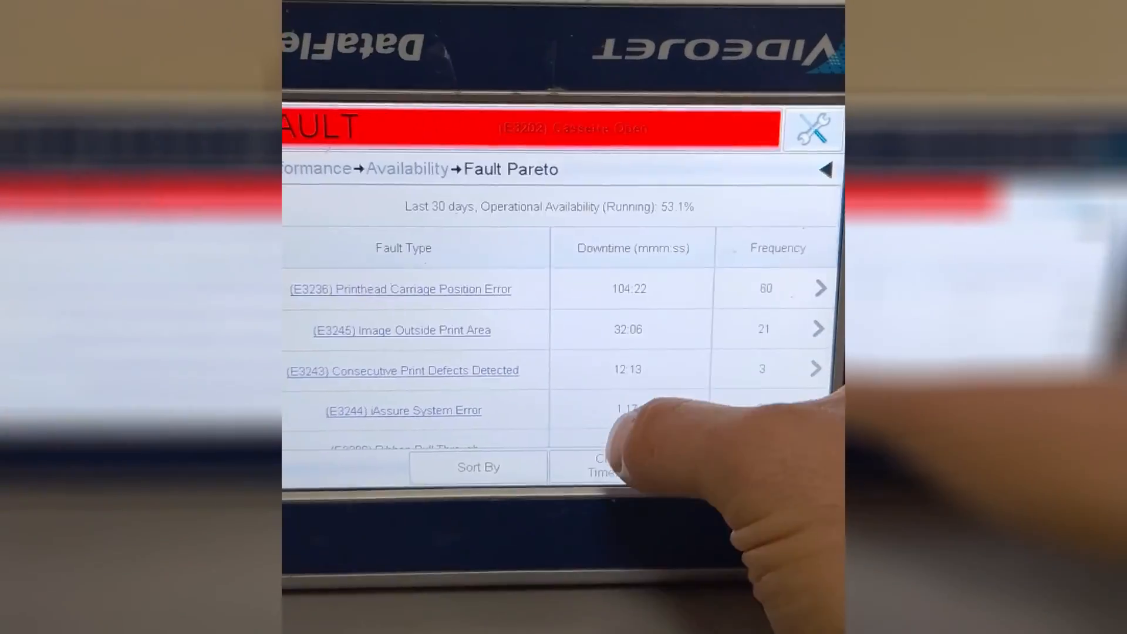
pyautogui.click(400, 288)
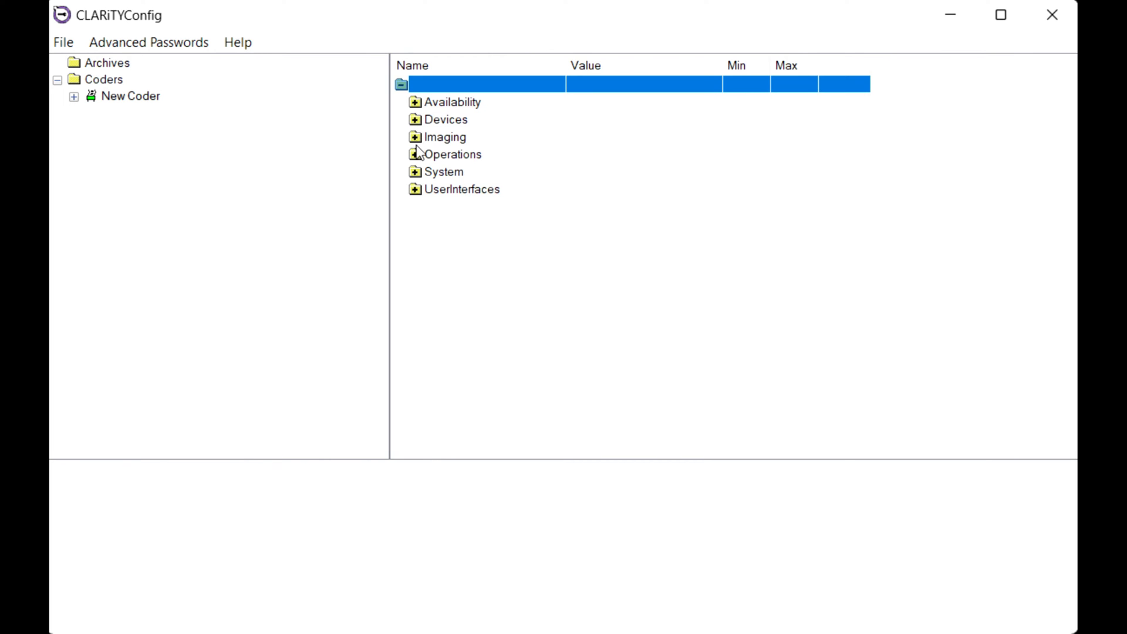
# - Expand the Operations group in the settings tree and select one of its commands
pyautogui.click(415, 154)
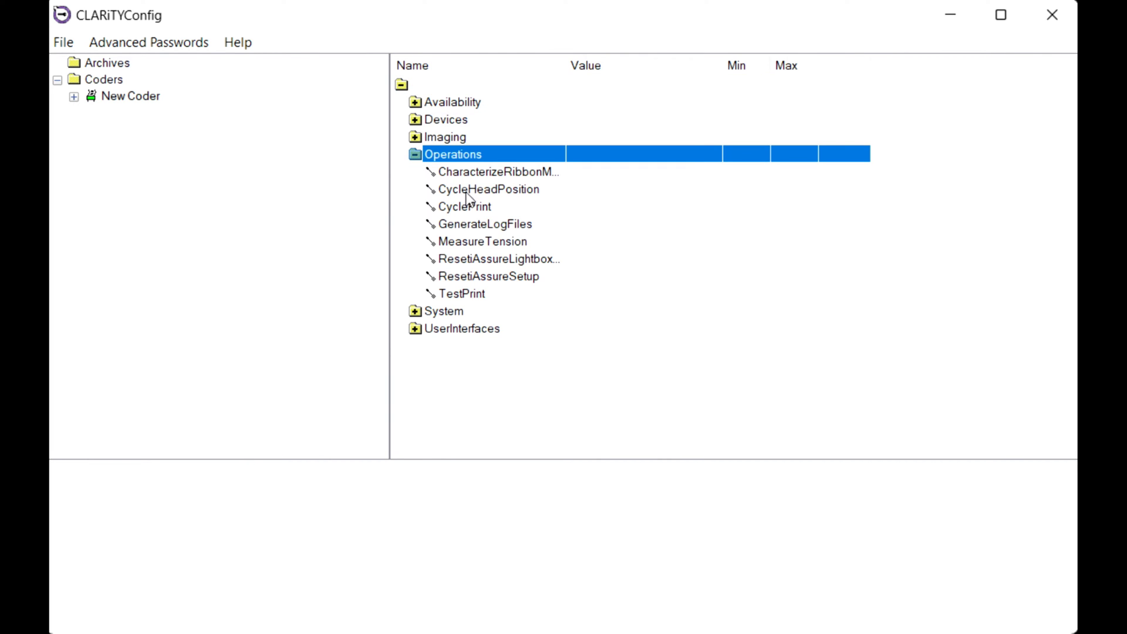
pyautogui.click(488, 189)
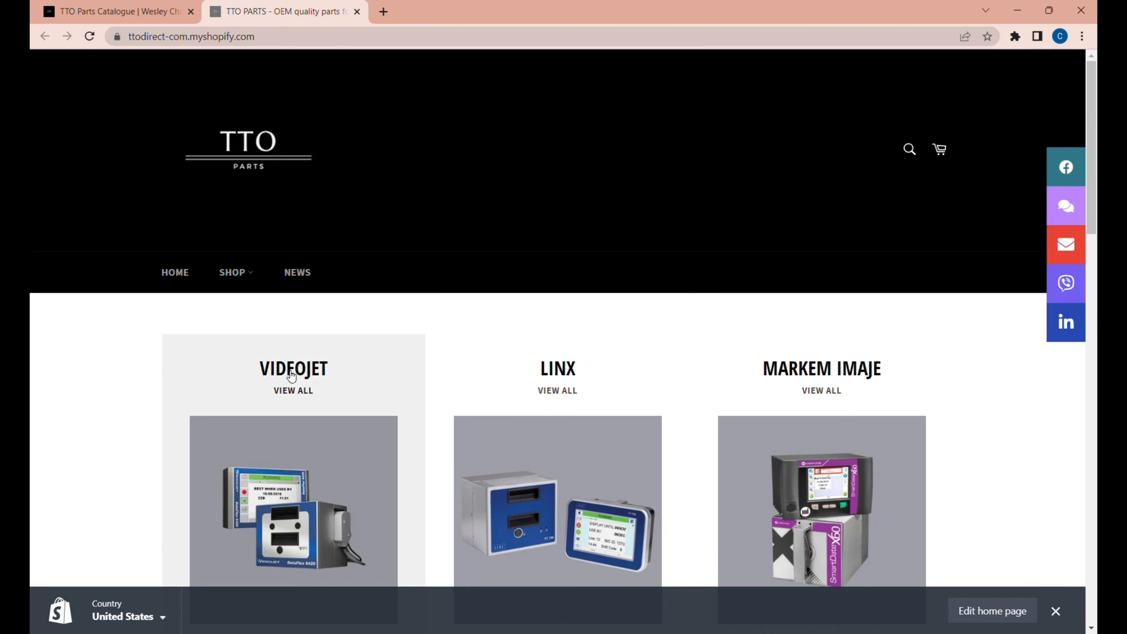
# - View the Videojet collection from the store home page and browse its listed spare parts
pyautogui.click(292, 369)
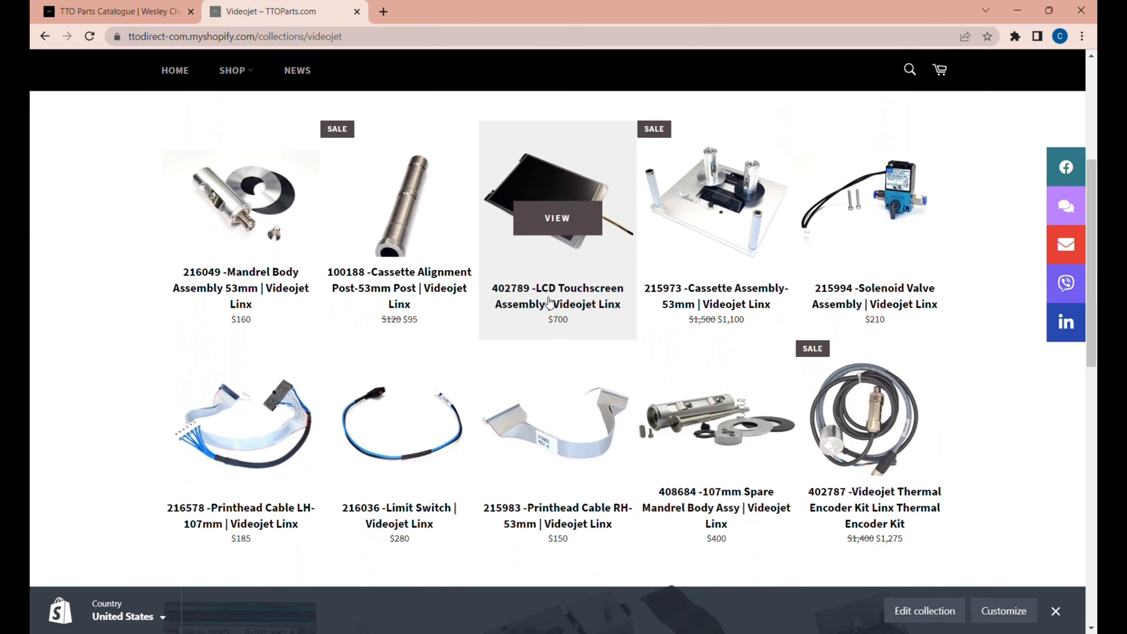
pyautogui.scroll(-3)
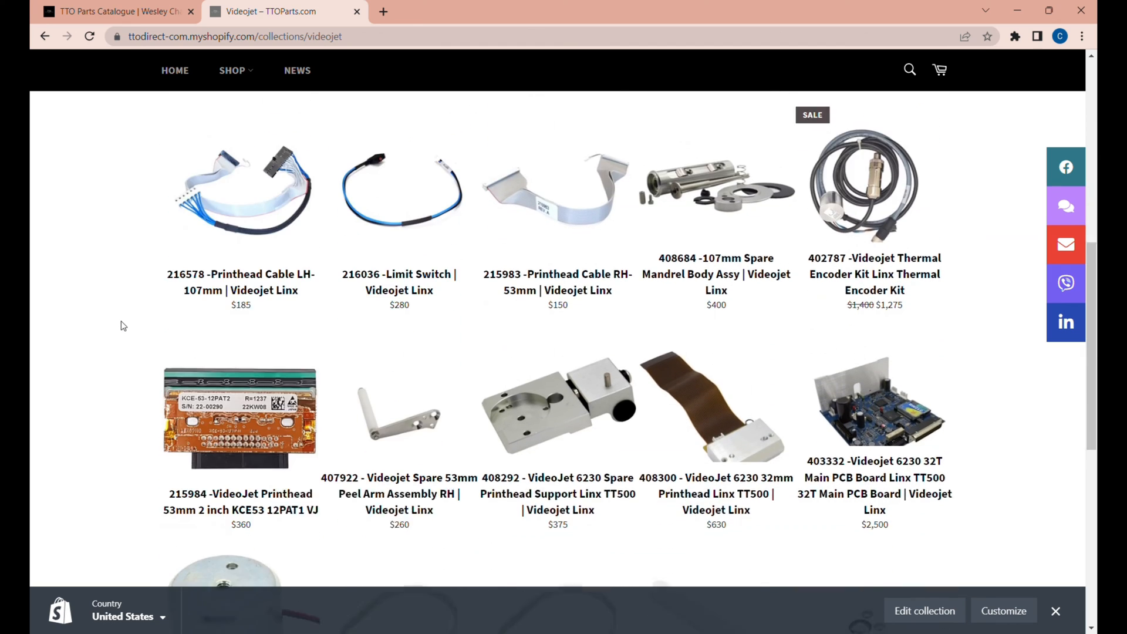
pyautogui.scroll(-3)
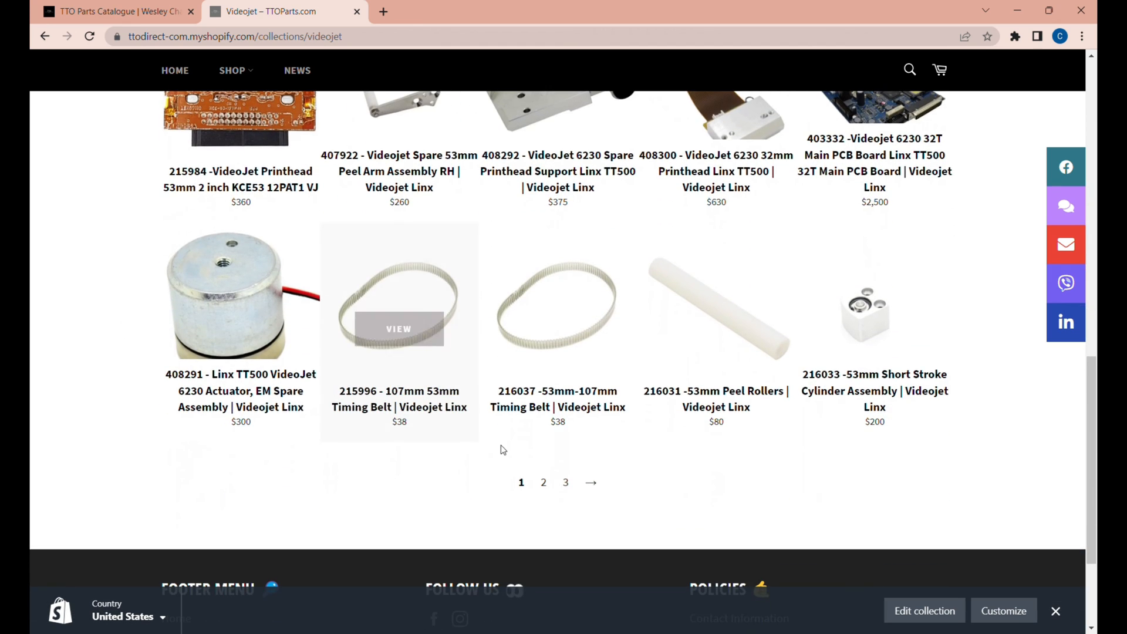
pyautogui.scroll(3)
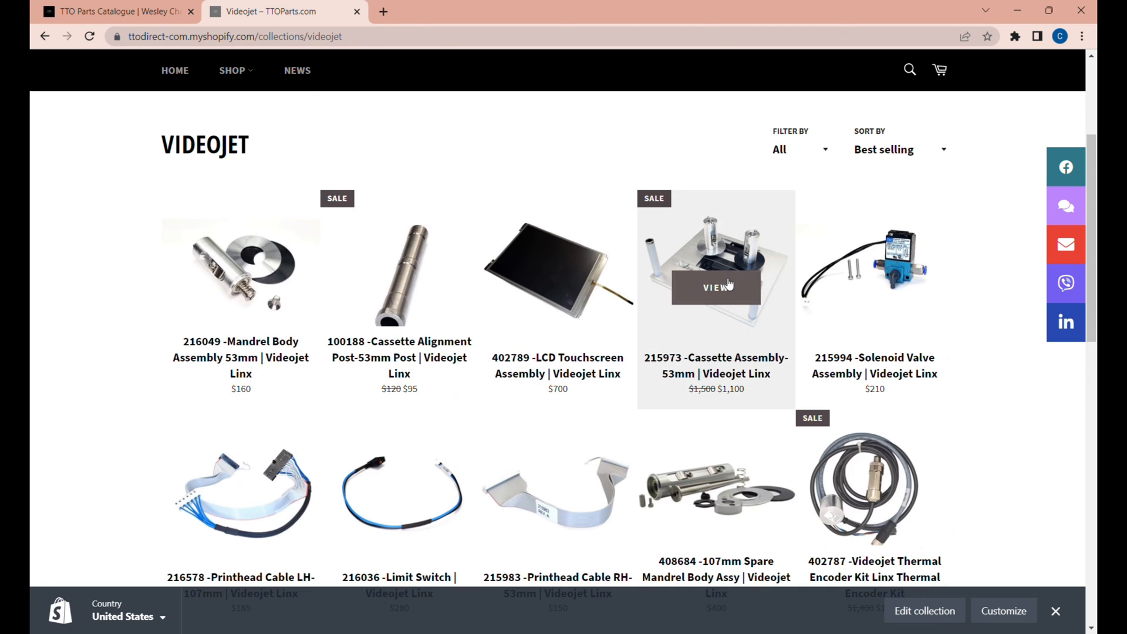
# - From the 215973 Cassette Assembly-53mm page, add one 407951 Mandrel Body Assembly 53mm to the cart
pyautogui.click(715, 287)
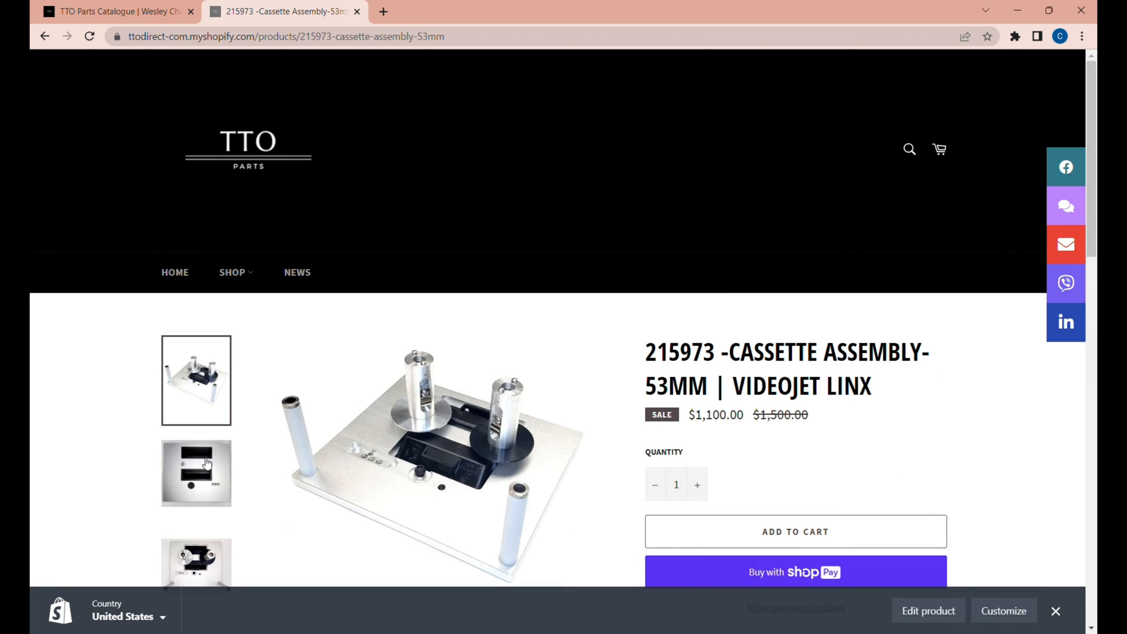
pyautogui.scroll(-3)
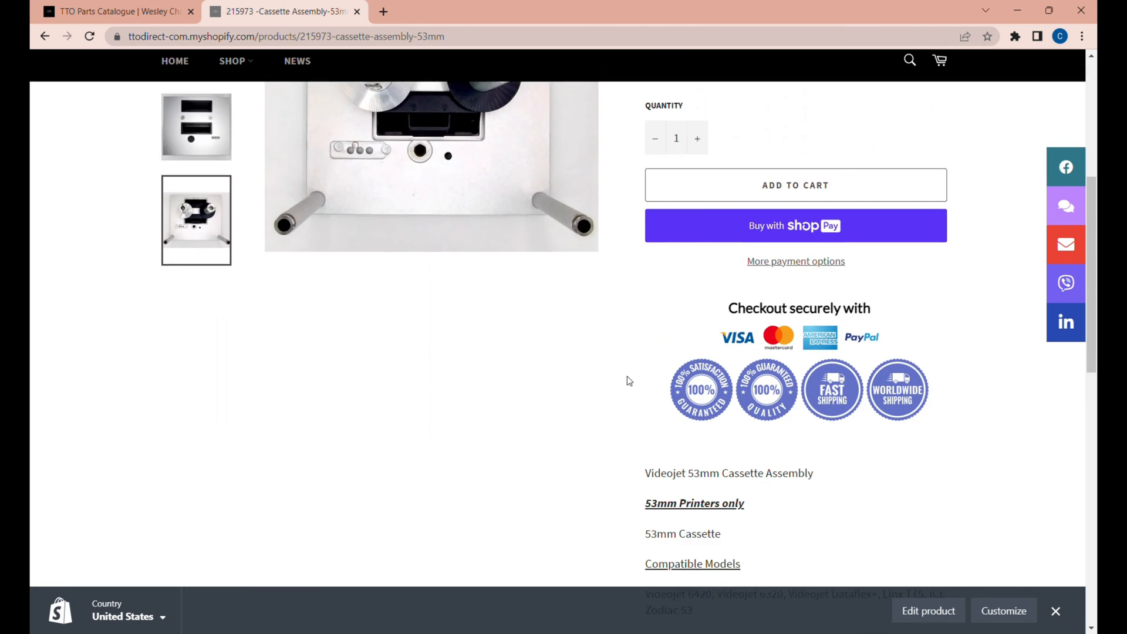
pyautogui.scroll(-3)
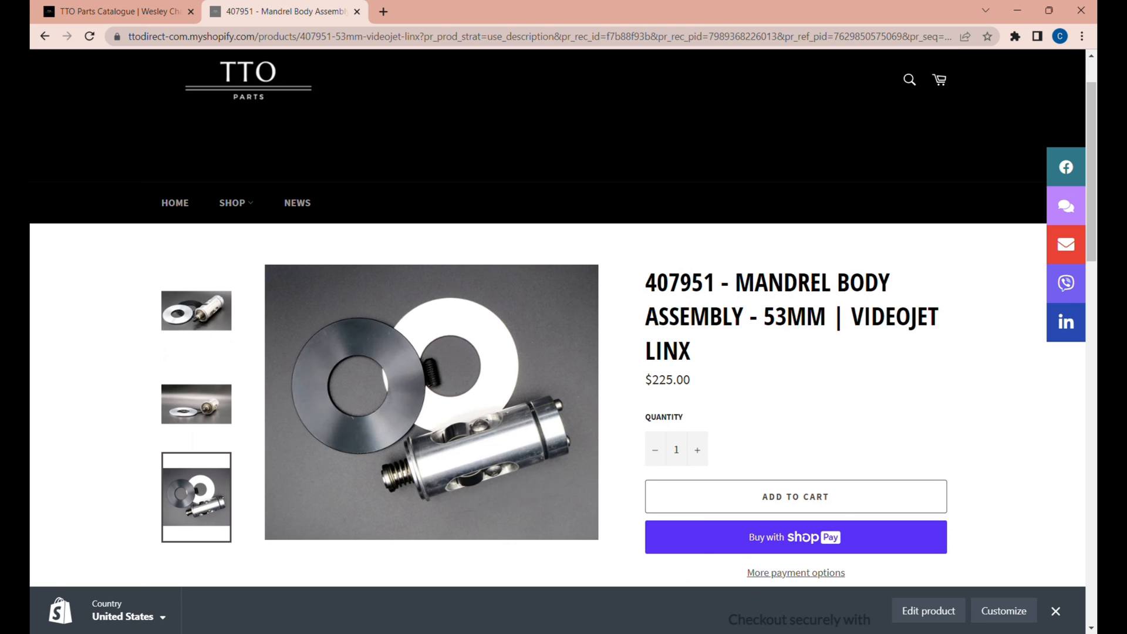
pyautogui.scroll(-3)
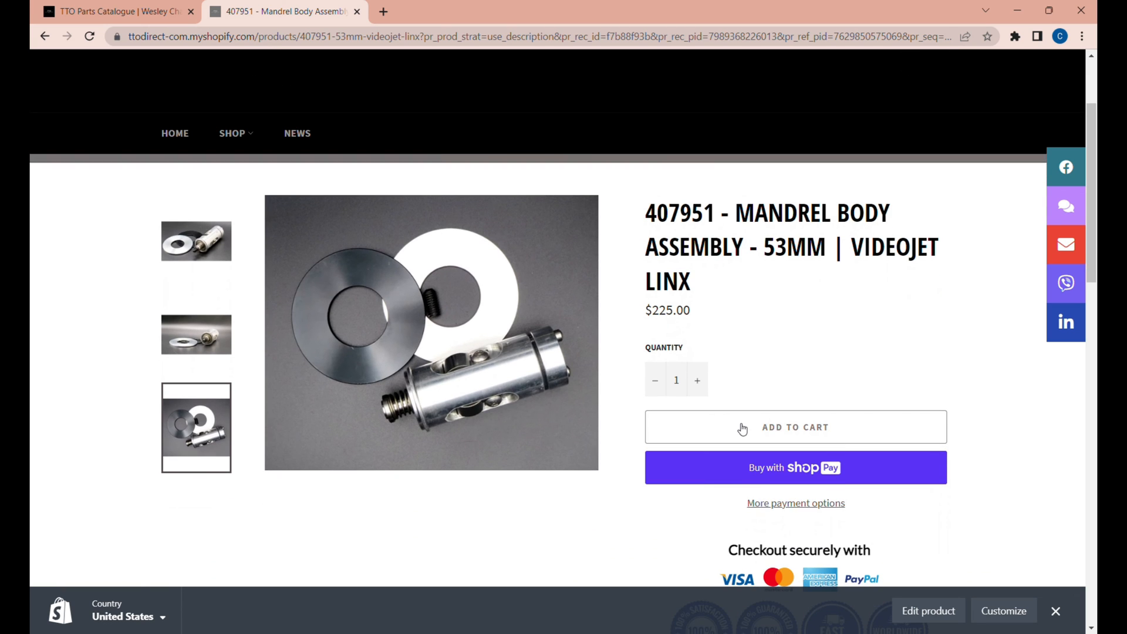
pyautogui.click(794, 427)
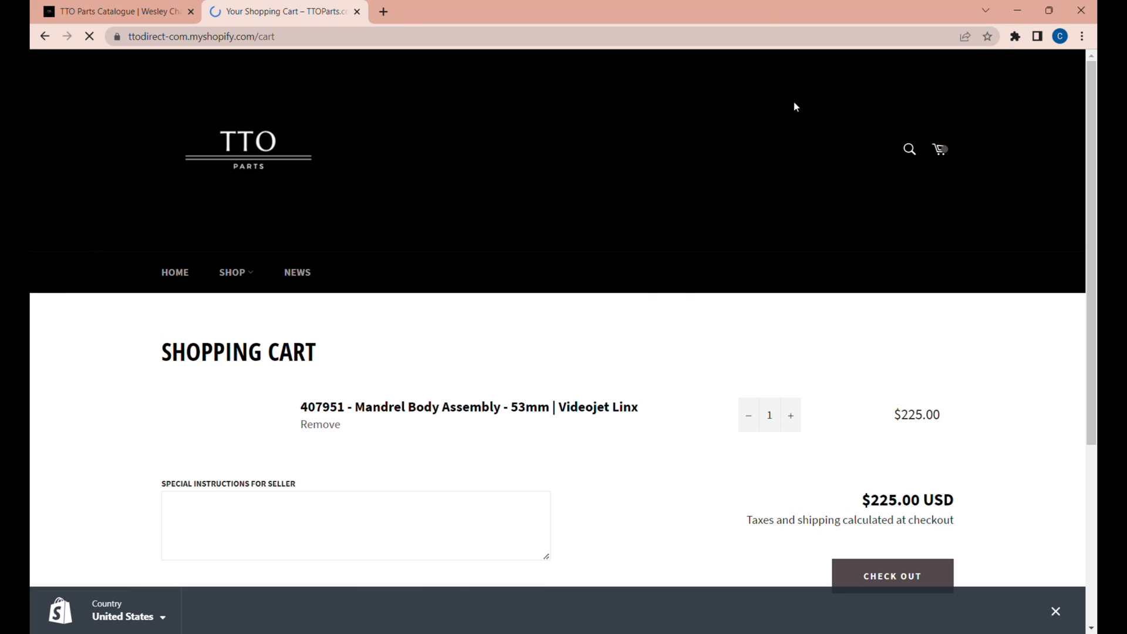